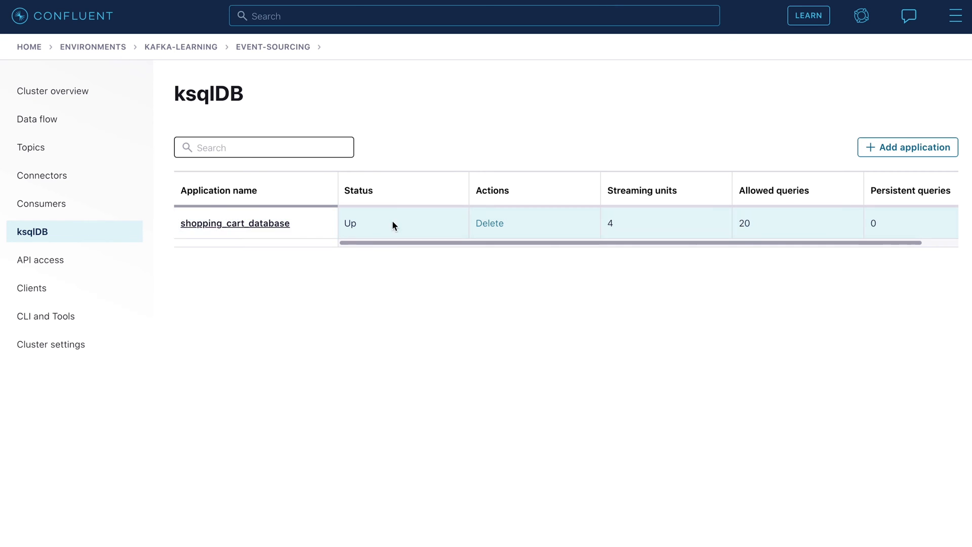
Open the shopping_cart_database ksqlDB editor and set auto.offset.reset to Earliest
{"action": "left_click", "coordinate": [234, 223]}
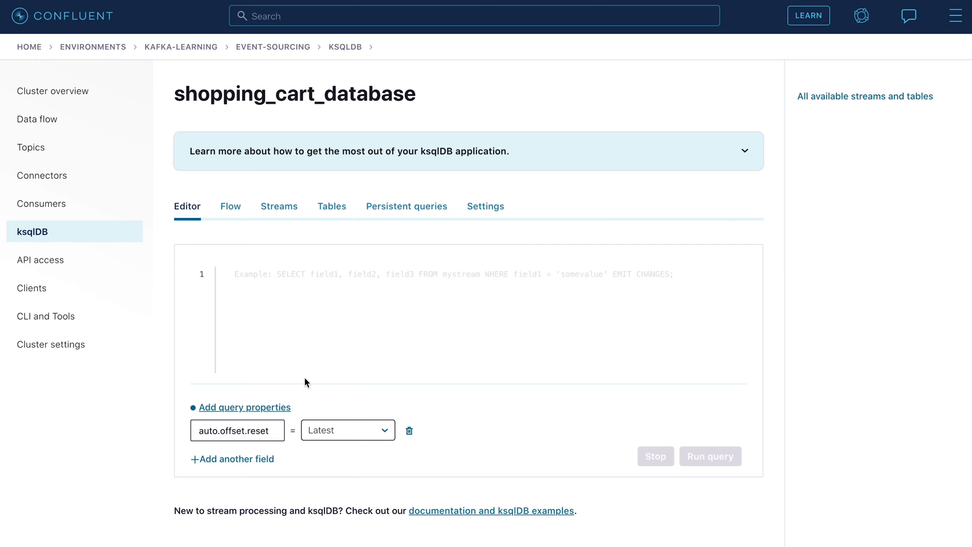
{"action": "left_click", "coordinate": [347, 430]}
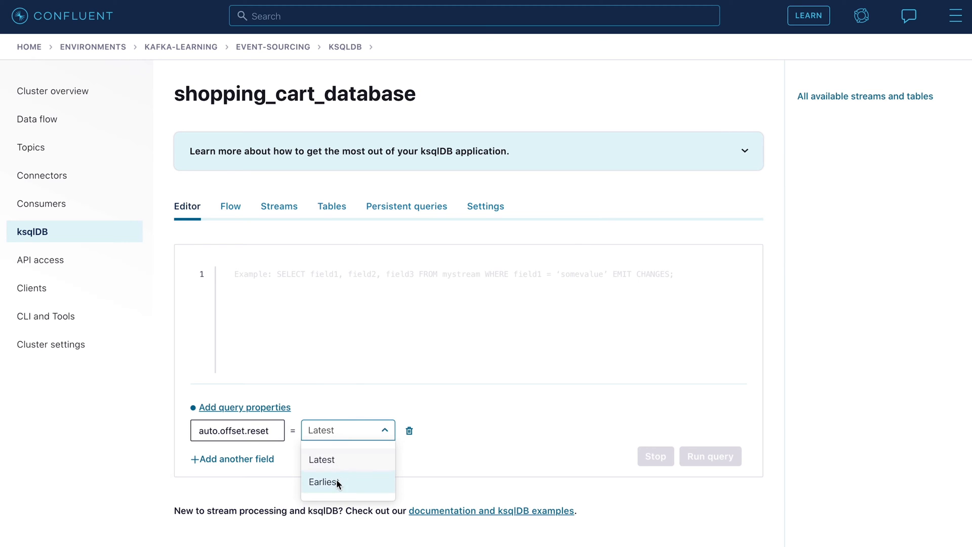
{"action": "left_click", "coordinate": [322, 482]}
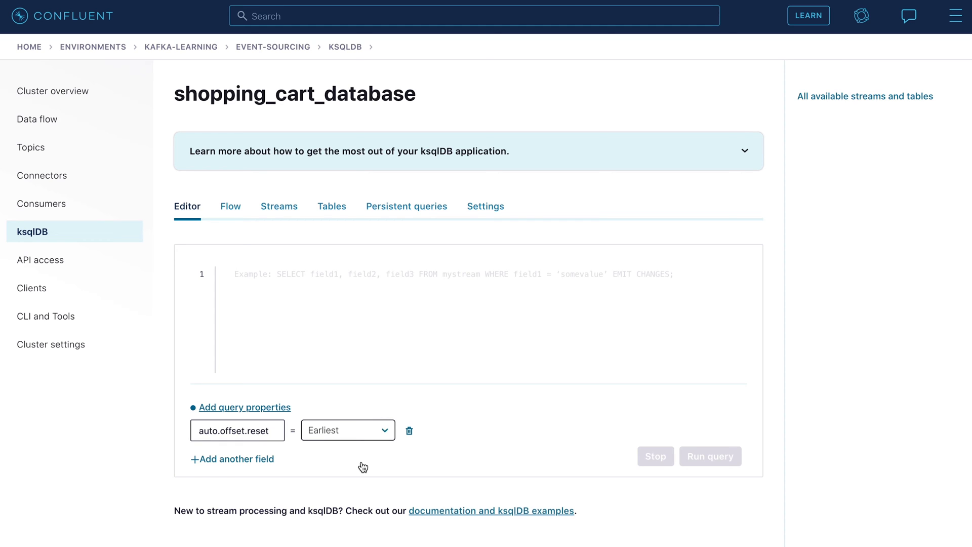
{"action": "mouse_move", "coordinate": [468, 393]}
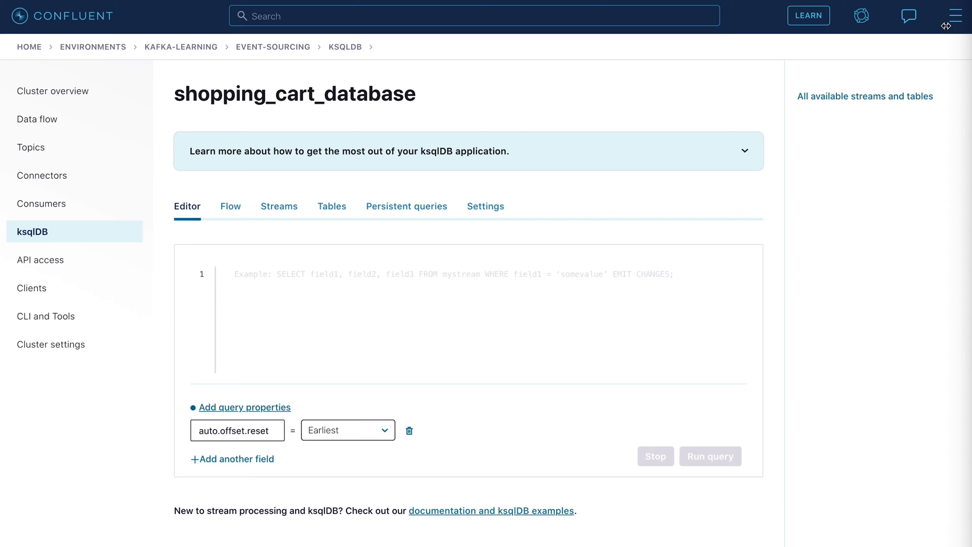
Add a ksql.streams.commit query property with value 3000
{"action": "left_click", "coordinate": [232, 459]}
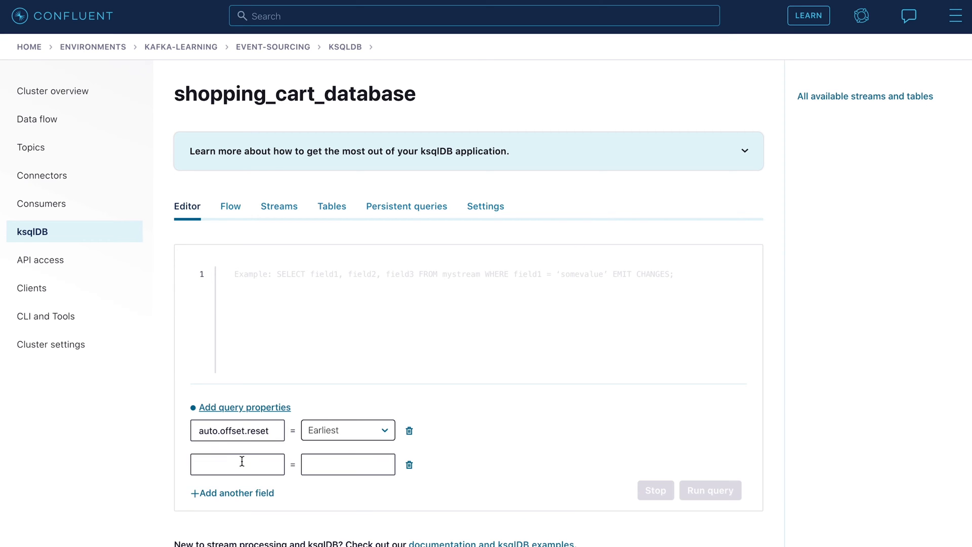
{"action": "type", "text": "ksql"}
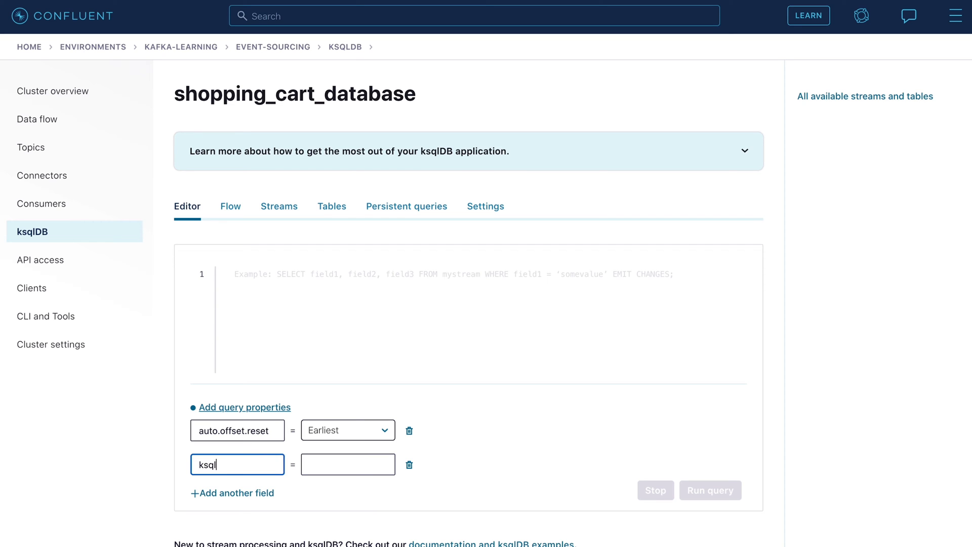
{"action": "type", "text": ".streams."}
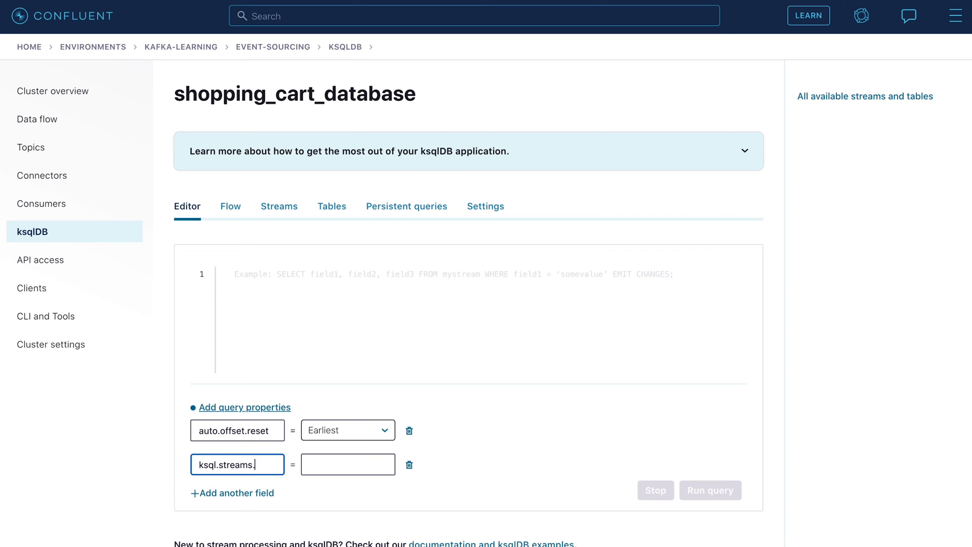
{"action": "type", "text": "commit."}
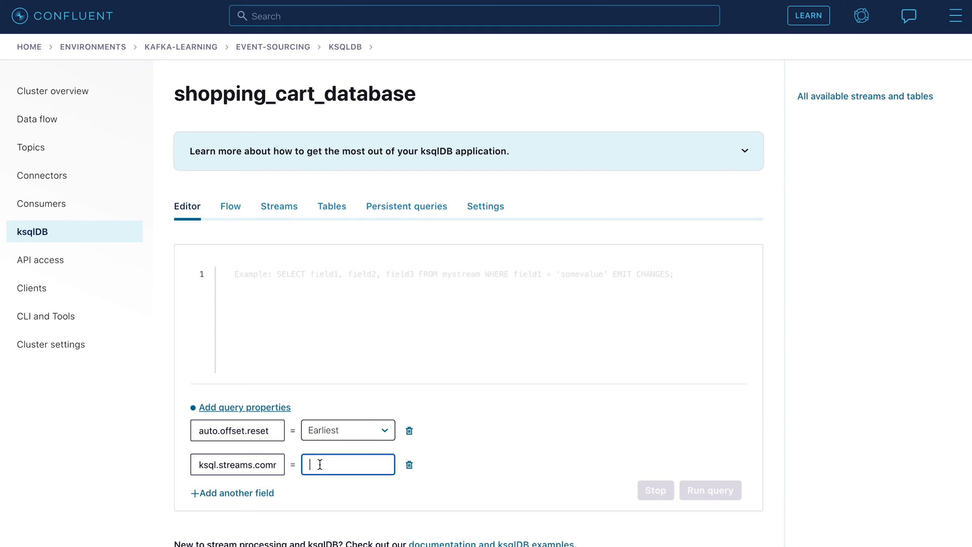
{"action": "type", "text": "3000"}
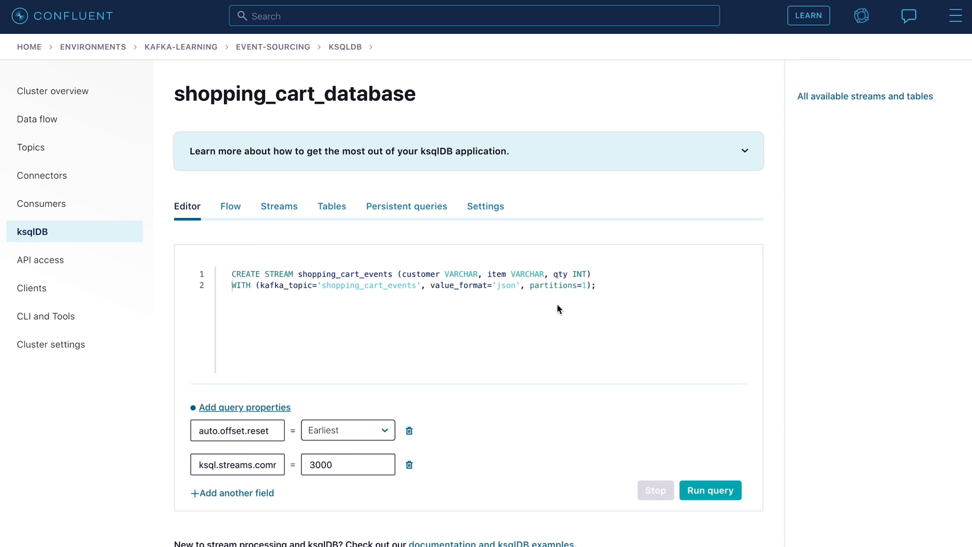
Run CREATE STREAM shopping_cart_events with customer, item and qty columns on a JSON topic
{"action": "double_click", "coordinate": [368, 286]}
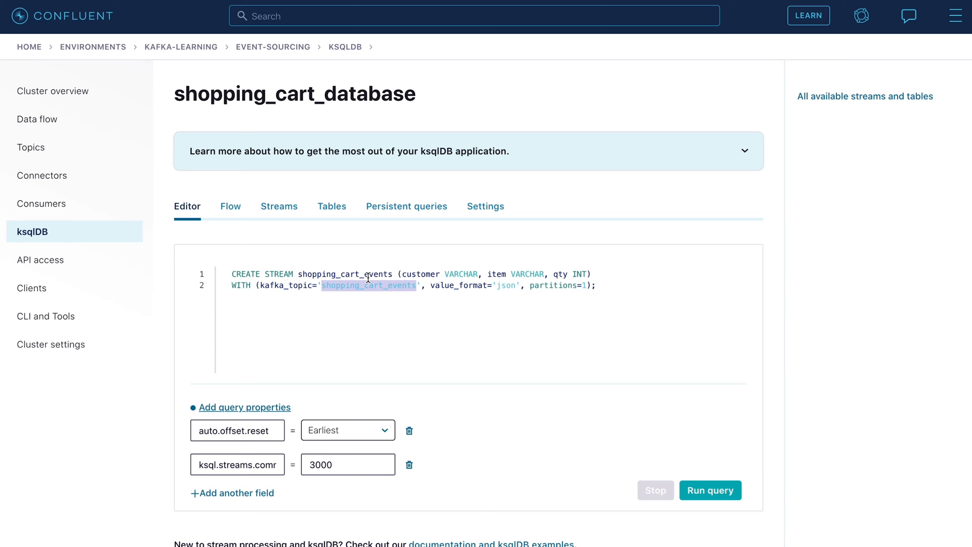
{"action": "double_click", "coordinate": [345, 274]}
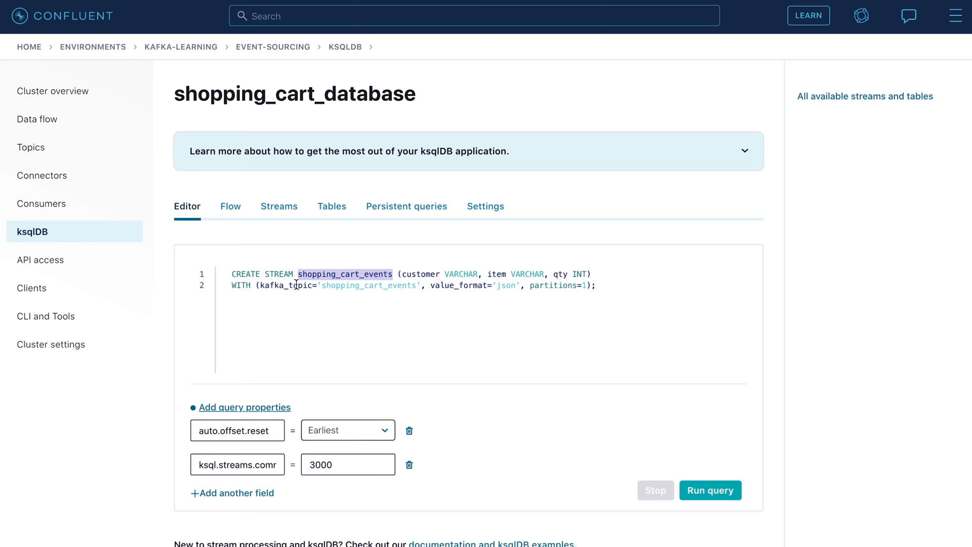
{"action": "left_click", "coordinate": [709, 490]}
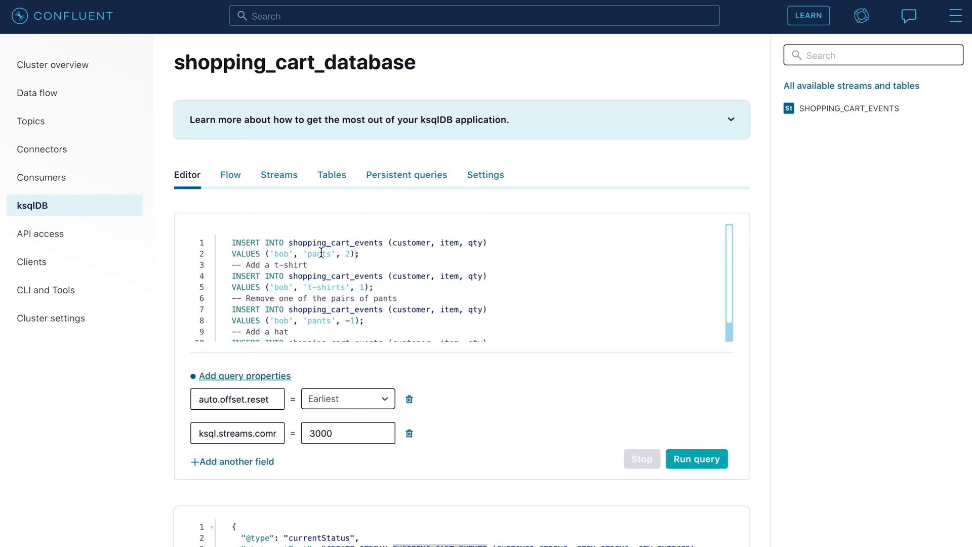
Insert bob's events: two pants, one t-shirt, minus one pants, one hat
{"action": "scroll", "scroll_direction": "down", "scroll_amount": 3}
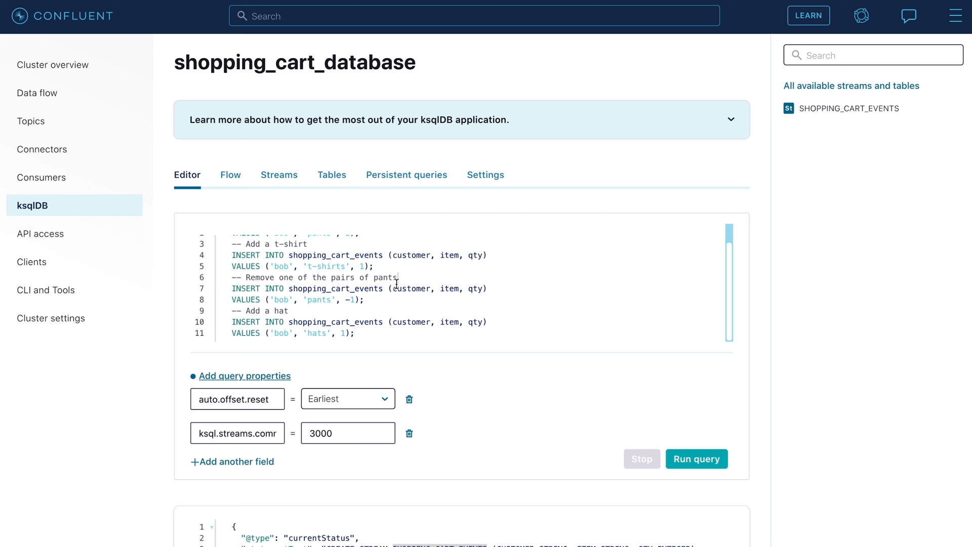
{"action": "mouse_move", "coordinate": [355, 298]}
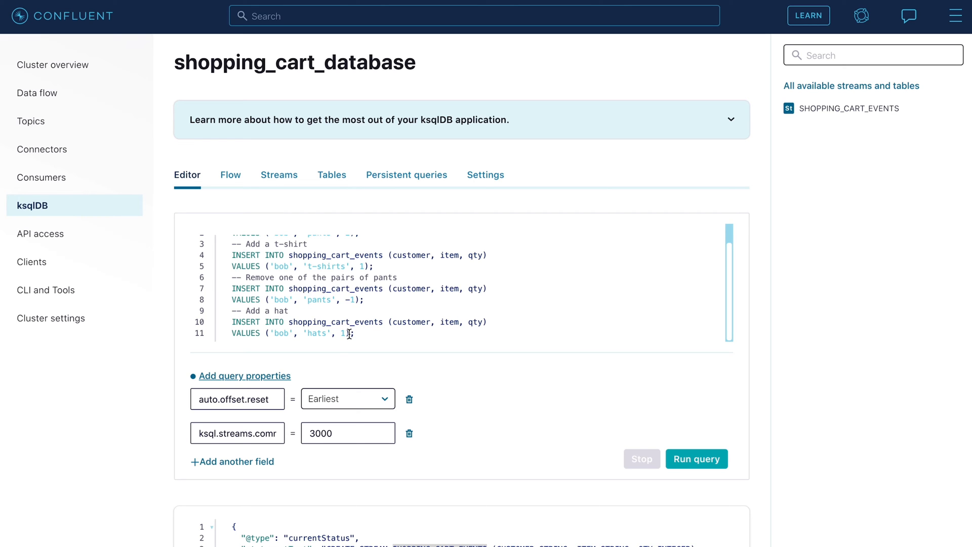
{"action": "left_click_drag", "start_coordinate": [303, 334], "coordinate": [348, 333]}
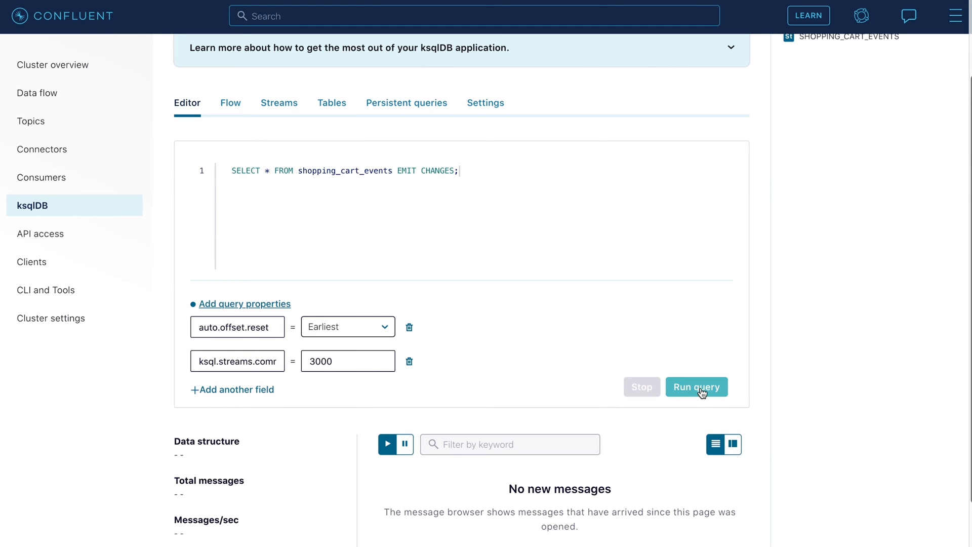
Run SELECT * FROM shopping_cart_events EMIT CHANGES
{"action": "left_click", "coordinate": [695, 386]}
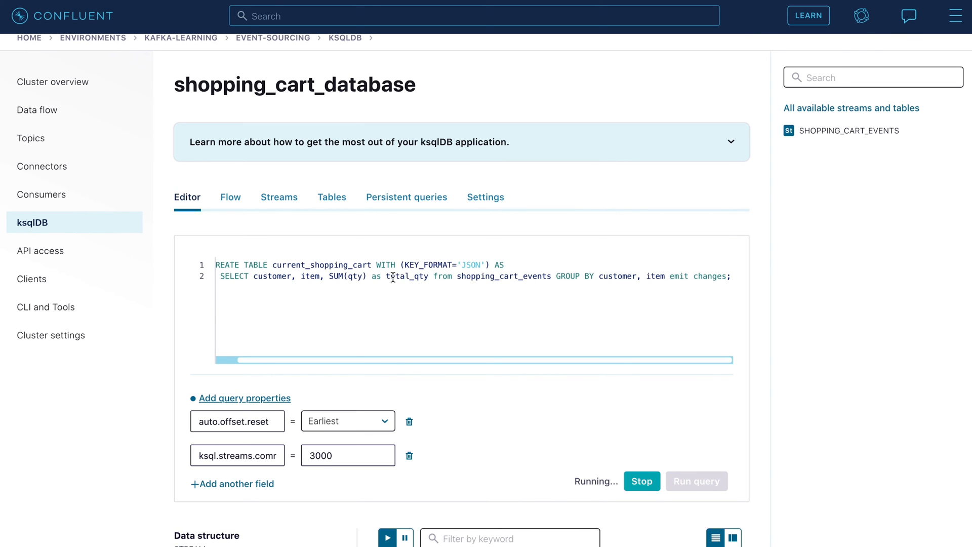
{"action": "mouse_move", "coordinate": [320, 280]}
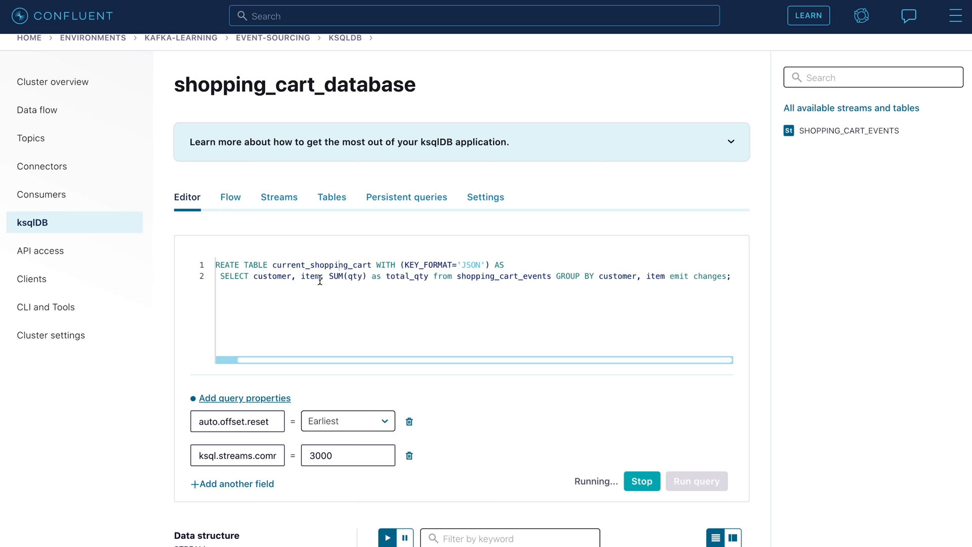
Run CREATE TABLE current_shopping_cart with SUM(qty) grouped by customer and item
{"action": "double_click", "coordinate": [346, 276]}
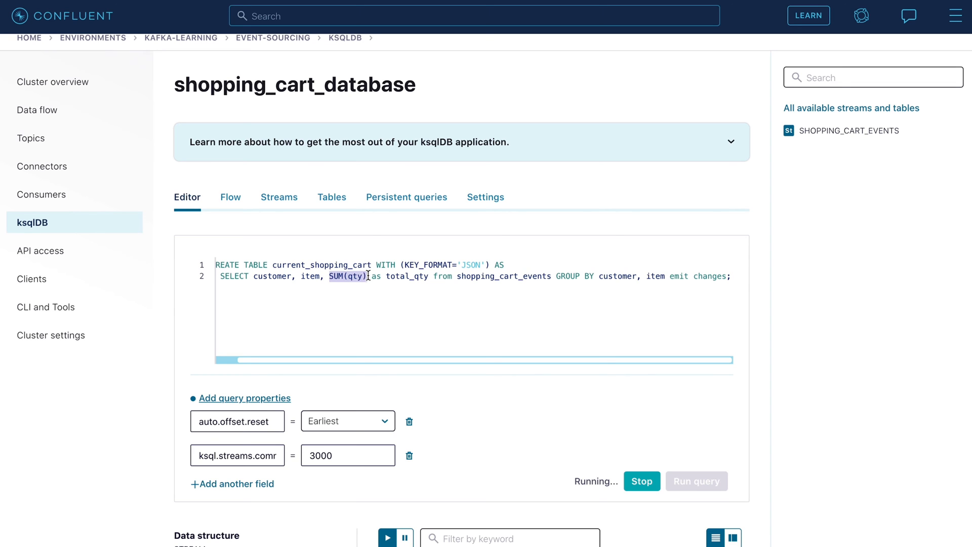
{"action": "mouse_move", "coordinate": [595, 280]}
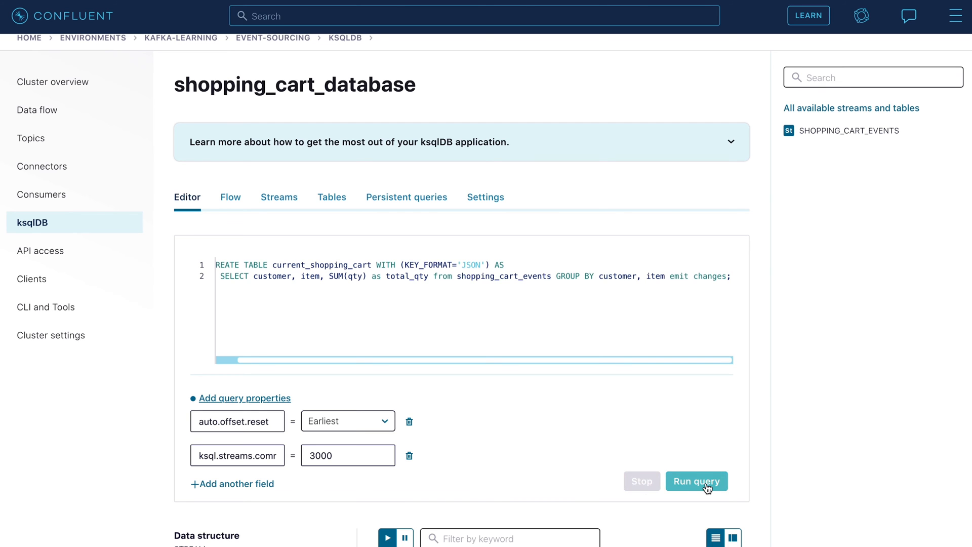
{"action": "left_click", "coordinate": [695, 481]}
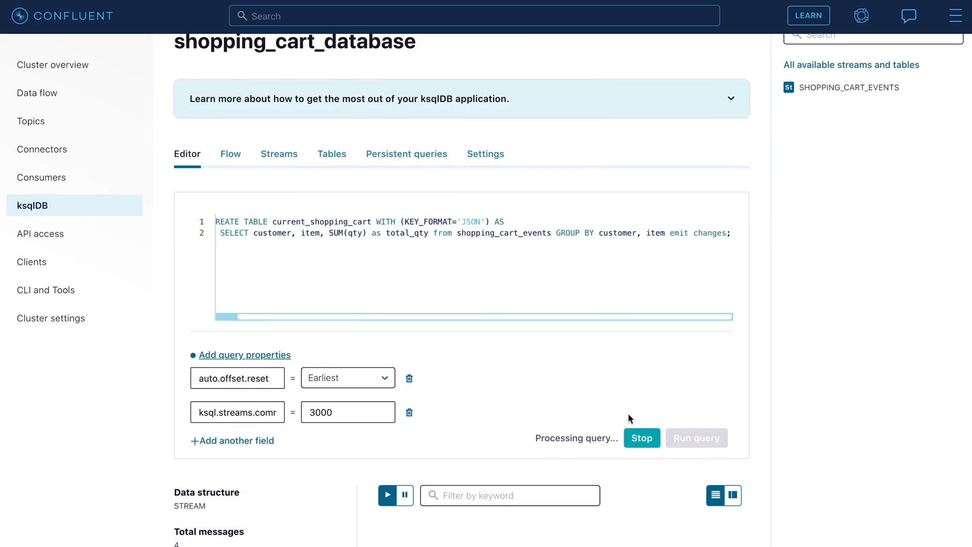
{"action": "scroll", "scroll_direction": "down", "scroll_amount": 3}
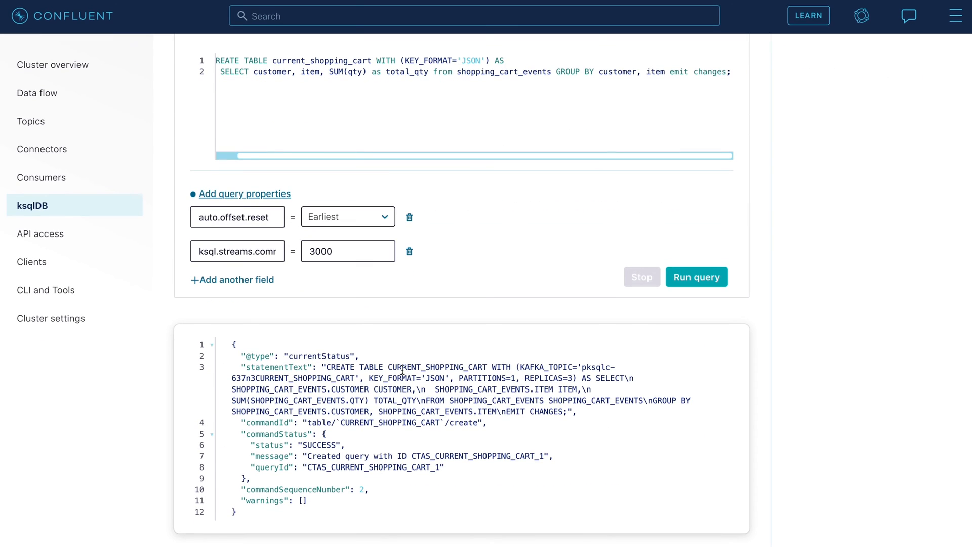
{"action": "double_click", "coordinate": [437, 367]}
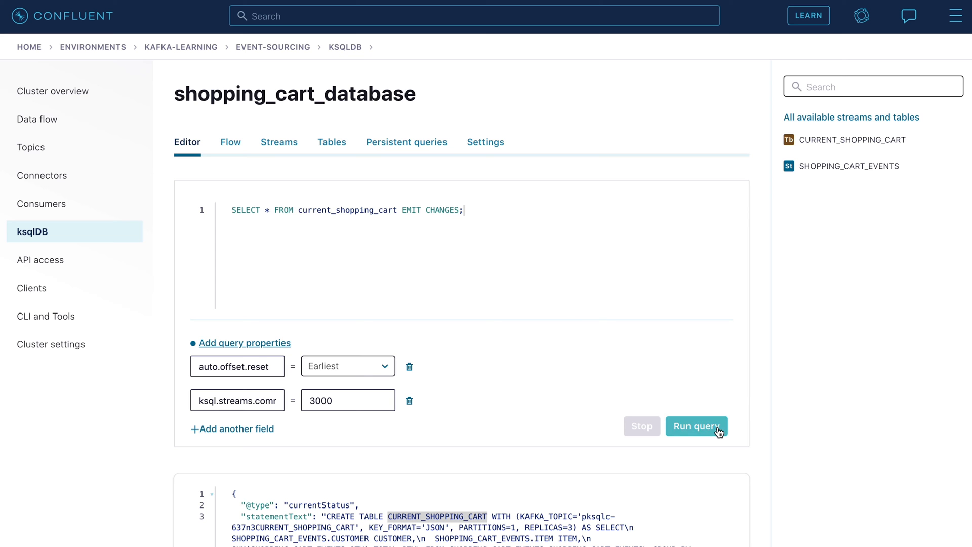
Run SELECT * FROM current_shopping_cart EMIT CHANGES, showing bob's hats, pants, t-shirts at 1
{"action": "left_click", "coordinate": [695, 426]}
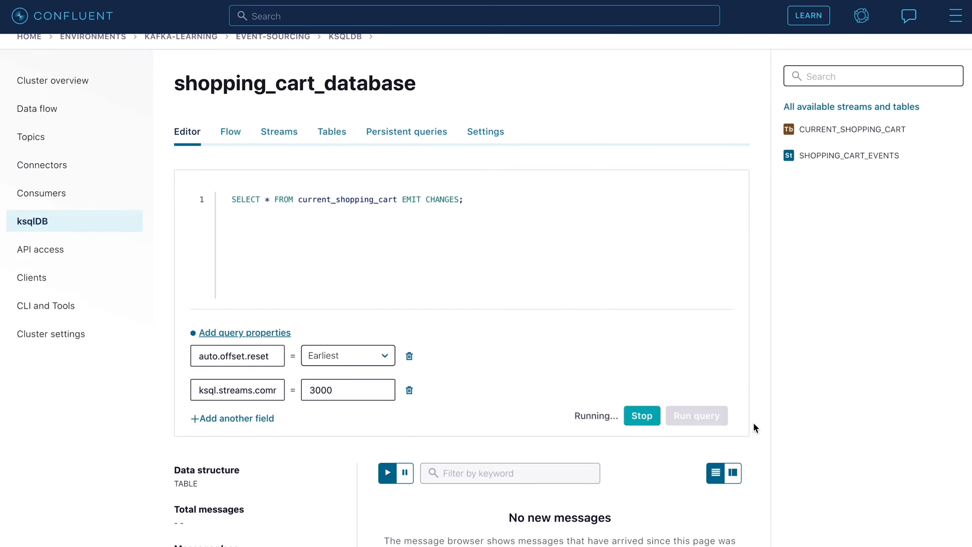
{"action": "scroll", "scroll_direction": "down", "scroll_amount": 3}
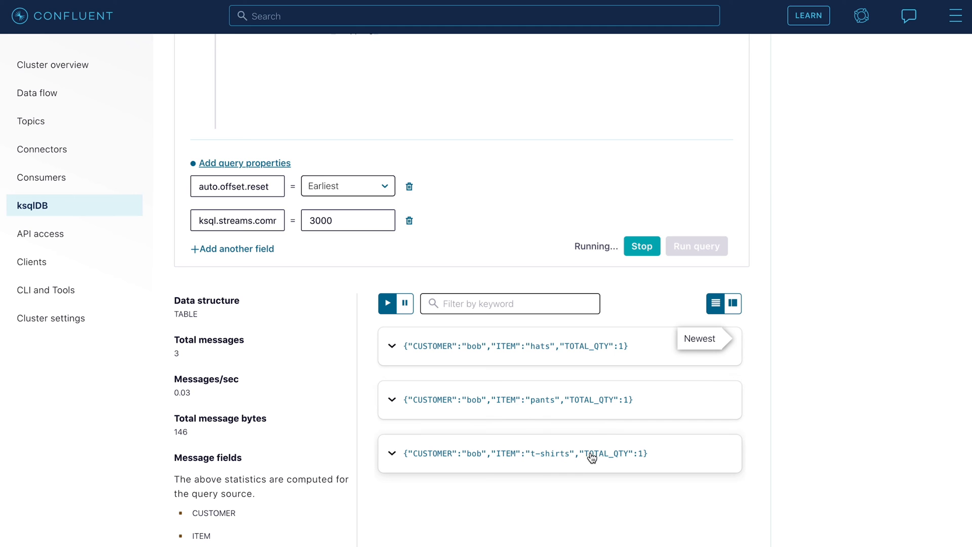
{"action": "mouse_move", "coordinate": [590, 463]}
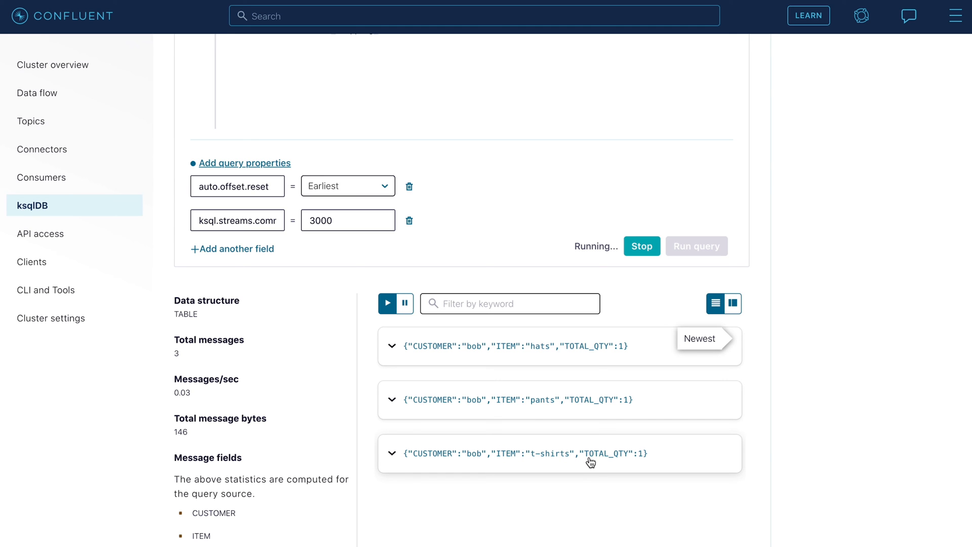